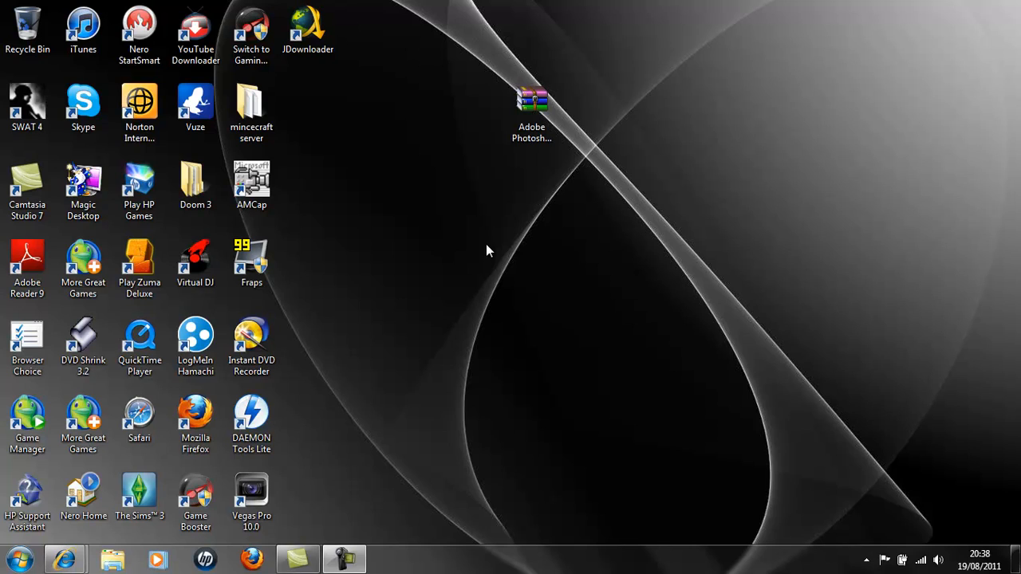
Step: Show thumbnails of the open Internet Explorer windows, including the Megaupload page
{"action": "left_click", "coordinate": [252, 411]}
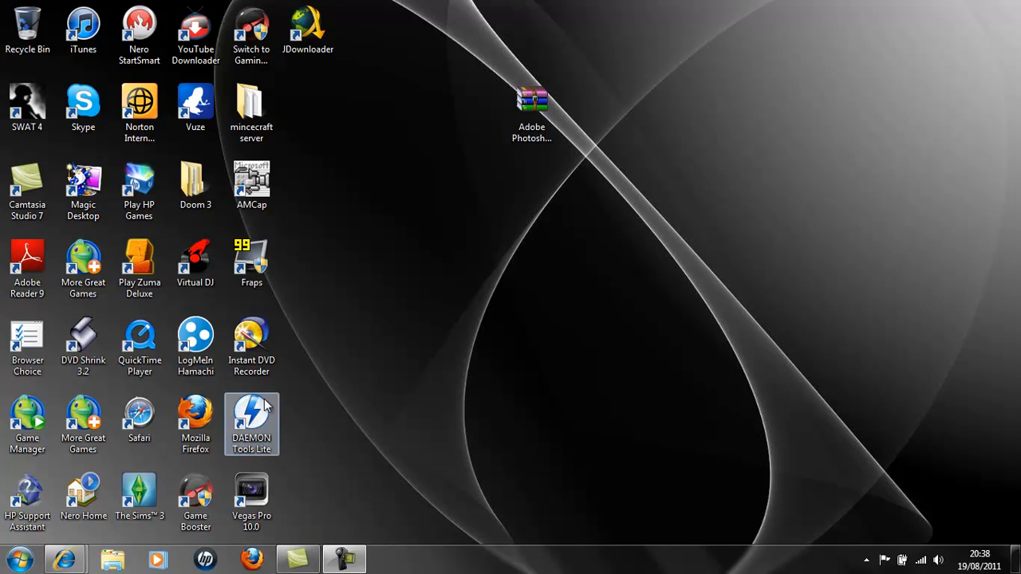
{"action": "mouse_move", "coordinate": [65, 554]}
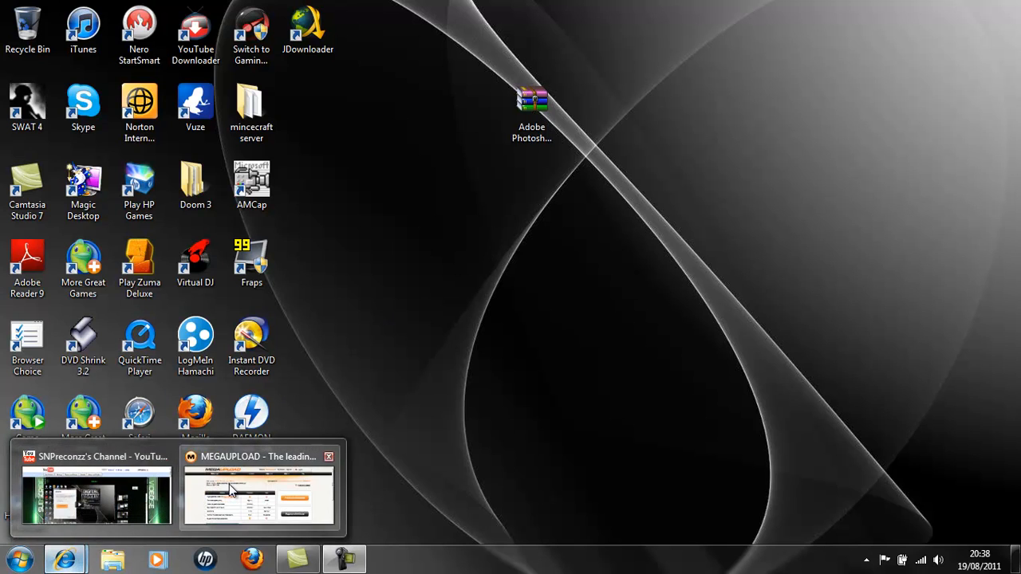
{"action": "left_click", "coordinate": [258, 491]}
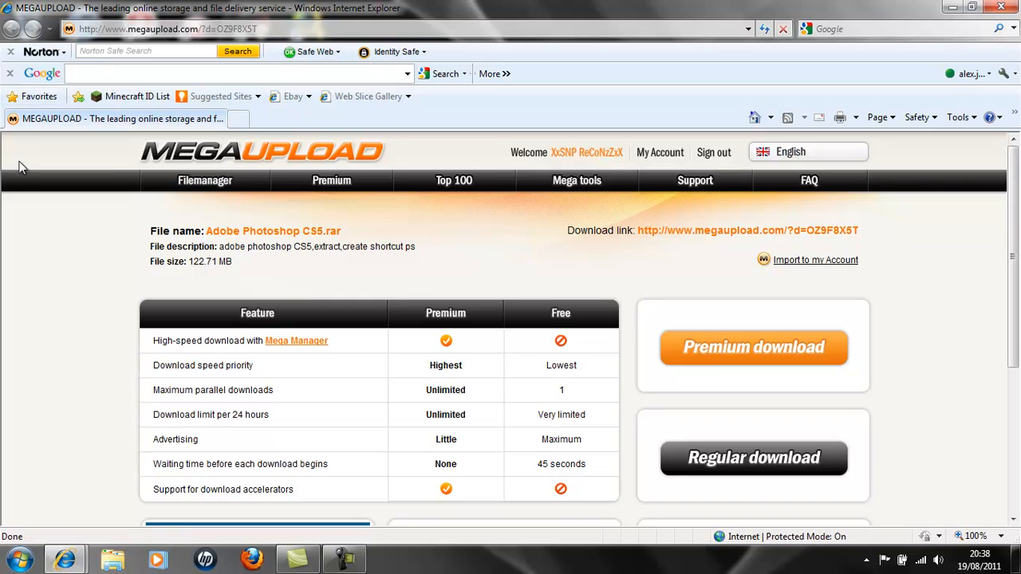
{"action": "mouse_move", "coordinate": [363, 215]}
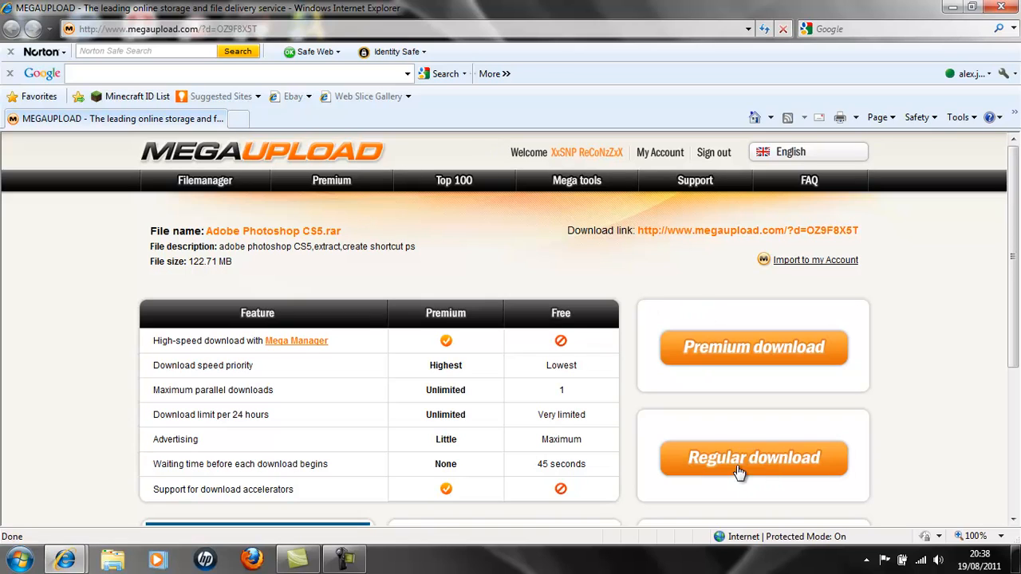
{"action": "mouse_move", "coordinate": [833, 368]}
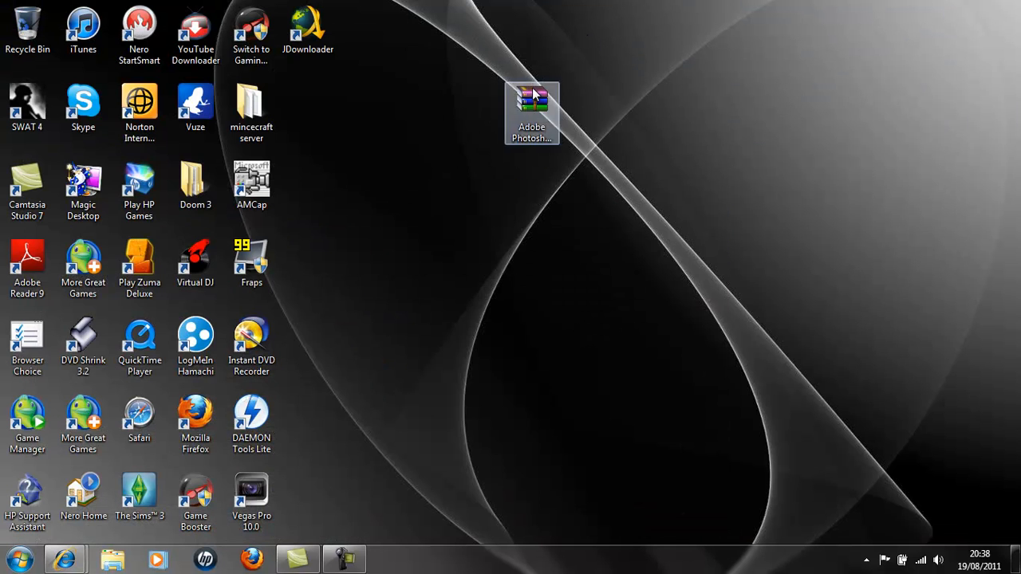
Step: Extract Adobe Photoshop CS5.rar into an 'Adobe Photoshop CS5' folder on the desktop
{"action": "left_click", "coordinate": [630, 169]}
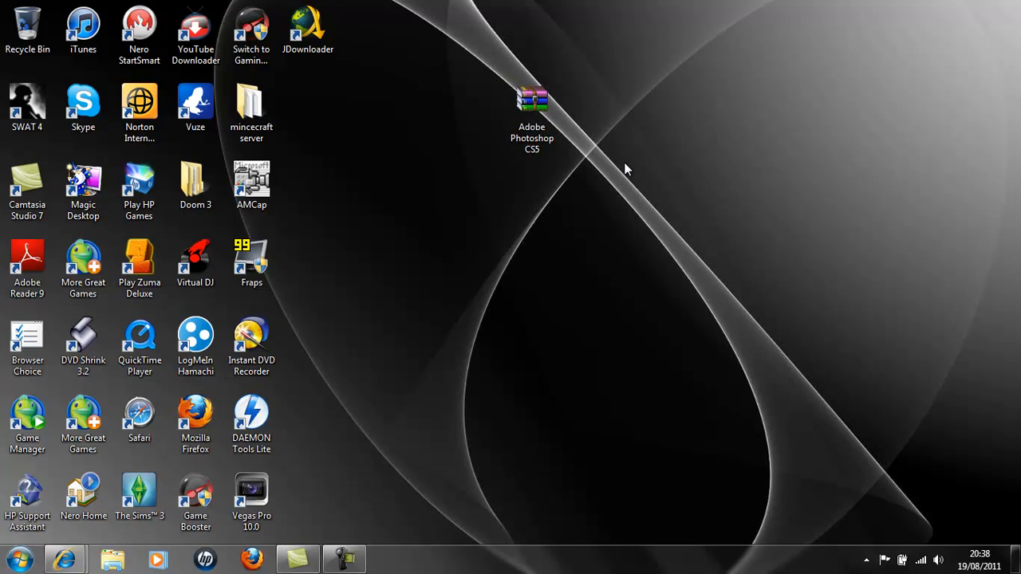
{"action": "right_click", "coordinate": [538, 100]}
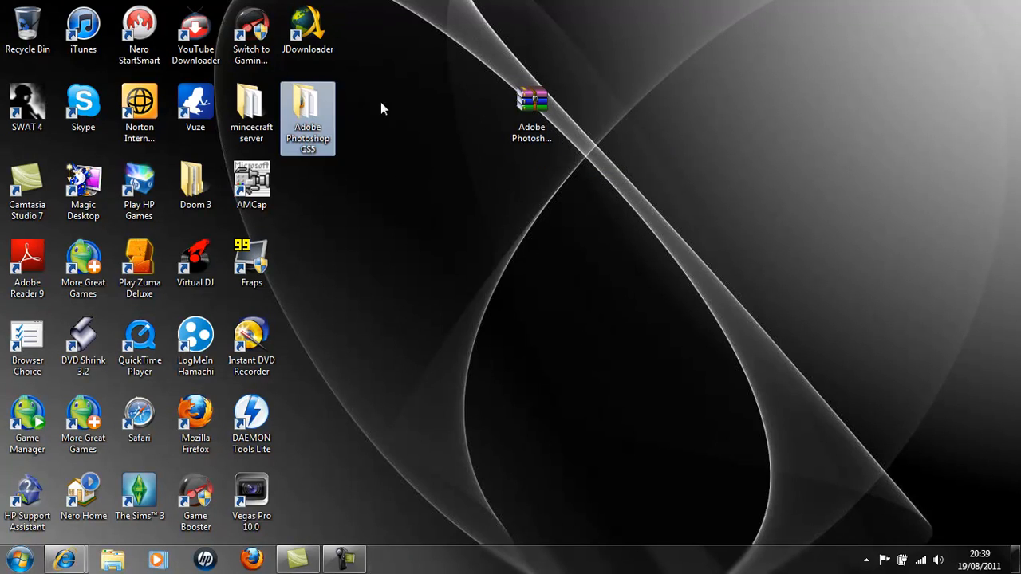
Step: Create a desktop shortcut to Photoshop.exe from the extracted Adobe Photoshop CS5 folder
{"action": "double_click", "coordinate": [308, 104]}
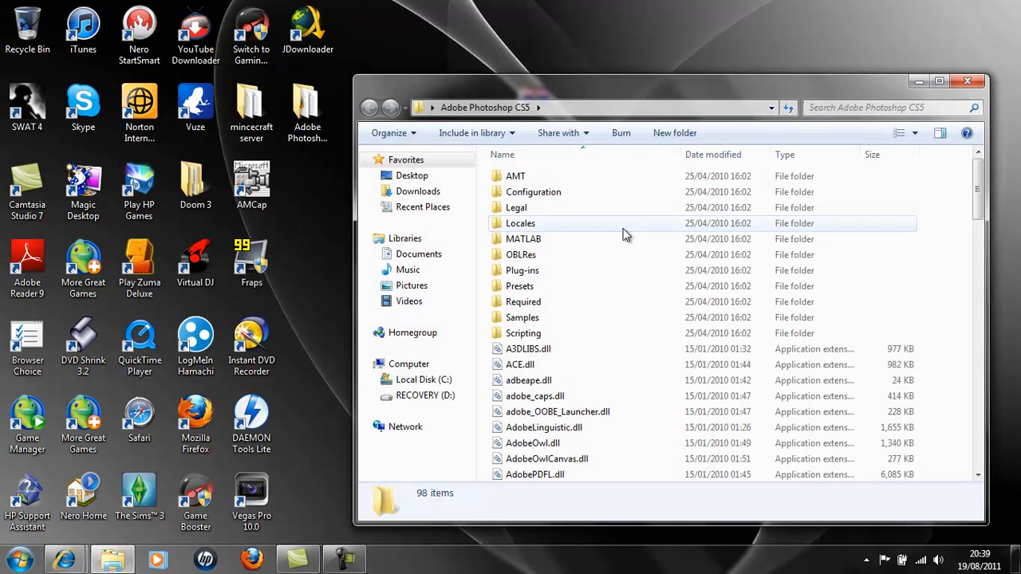
{"action": "scroll", "scroll_direction": "down", "scroll_amount": 3}
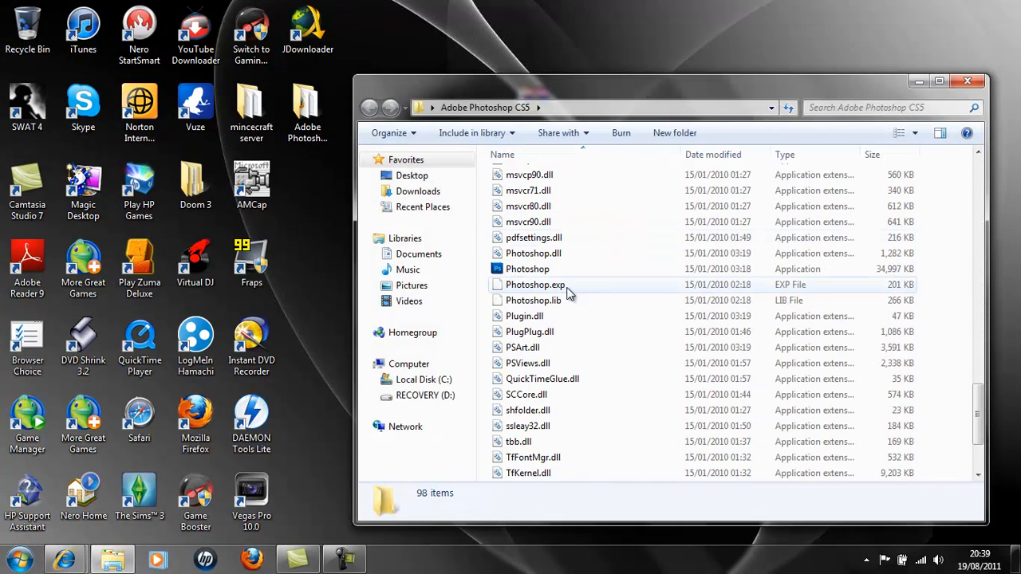
{"action": "right_click", "coordinate": [527, 269]}
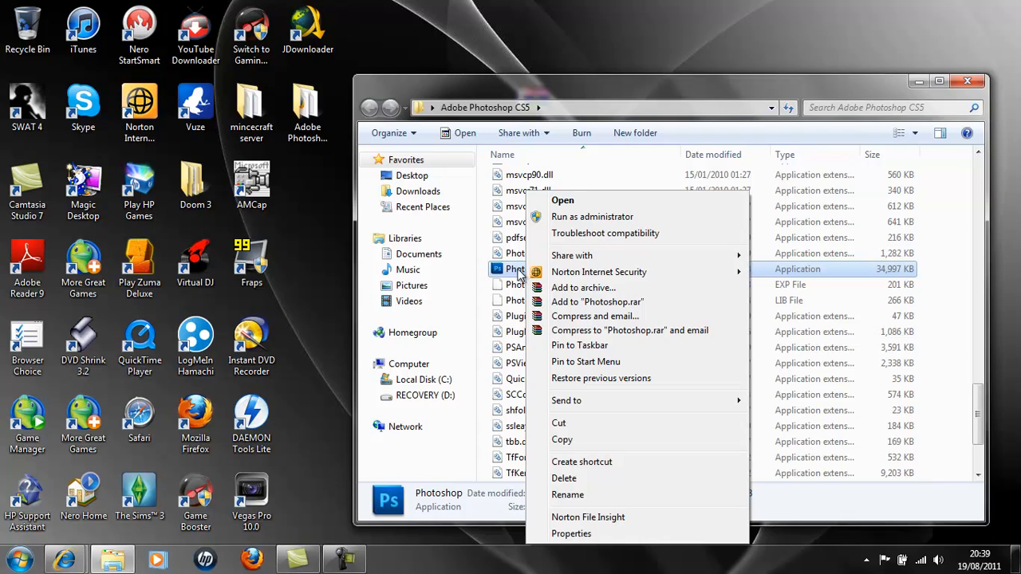
{"action": "mouse_move", "coordinate": [567, 461]}
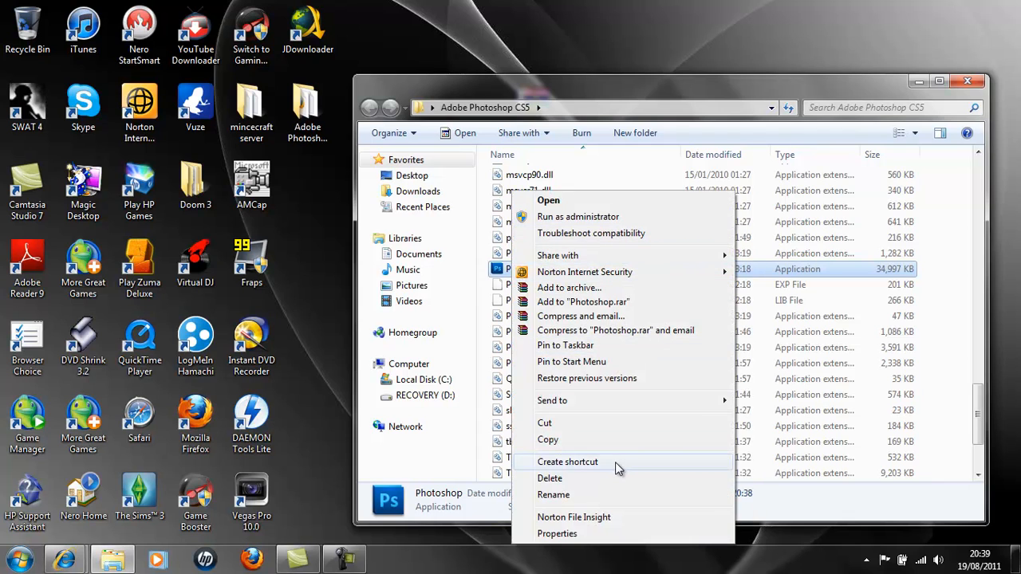
{"action": "left_click", "coordinate": [567, 462]}
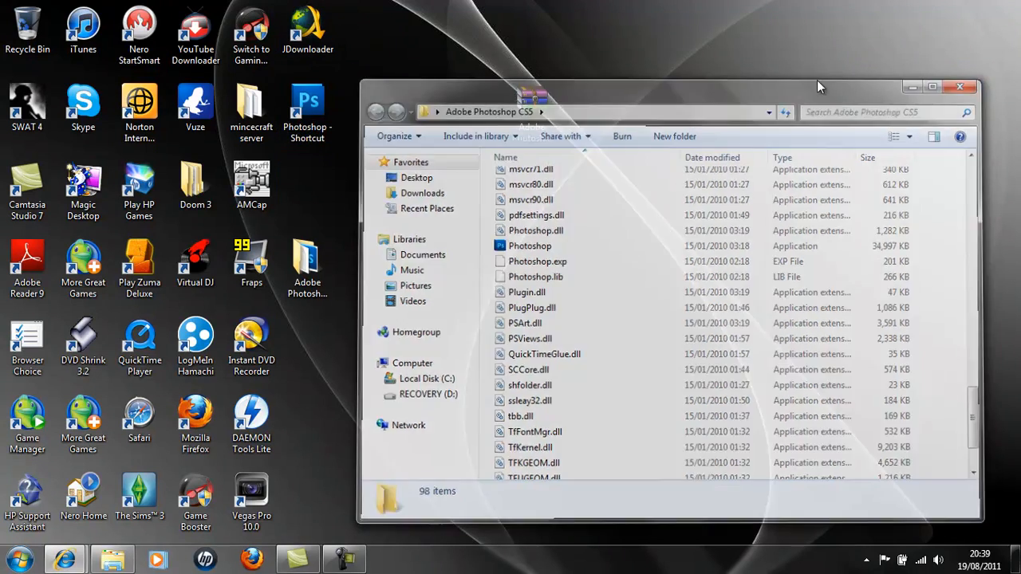
Step: Rename 'Photoshop - Shortcut' to 'Photoshop'
{"action": "right_click", "coordinate": [306, 104]}
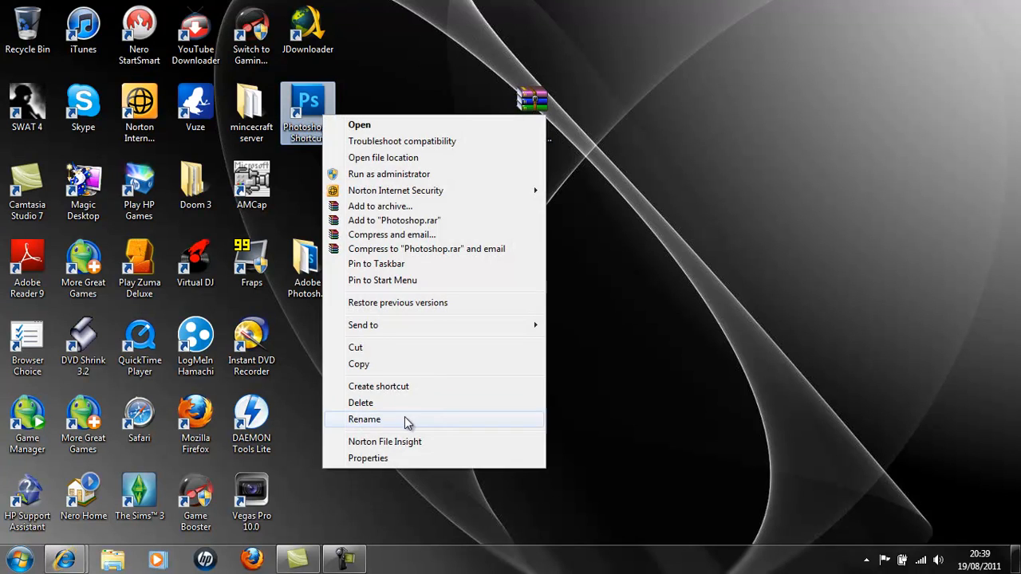
{"action": "left_click", "coordinate": [364, 418]}
{"action": "type", "text": "Photoshop"}
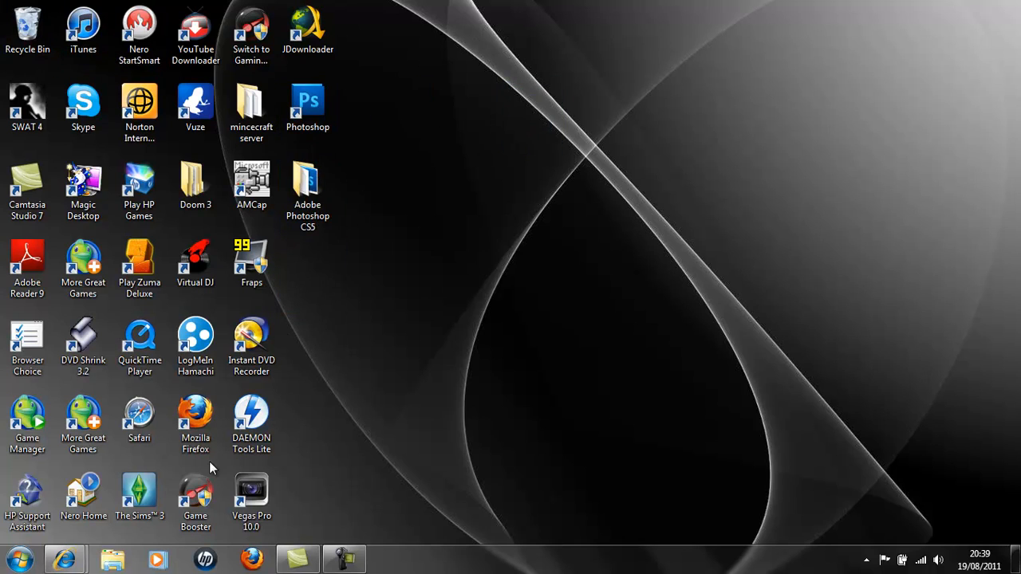
Step: Move the Adobe Photoshop CS5 folder into C:\Program Files (x86)\Adobe and verify it there
{"action": "left_click", "coordinate": [195, 422]}
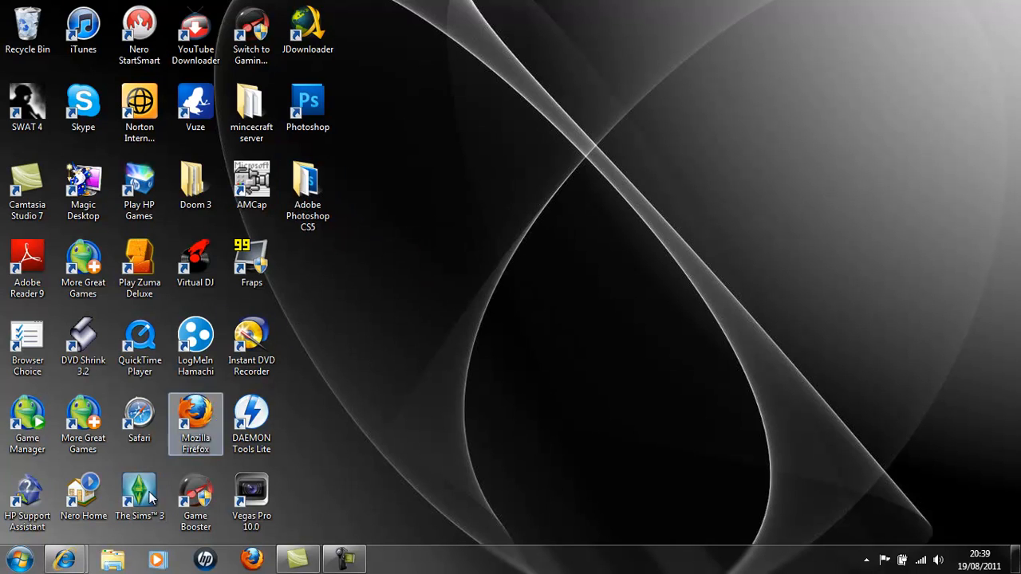
{"action": "left_click", "coordinate": [112, 554]}
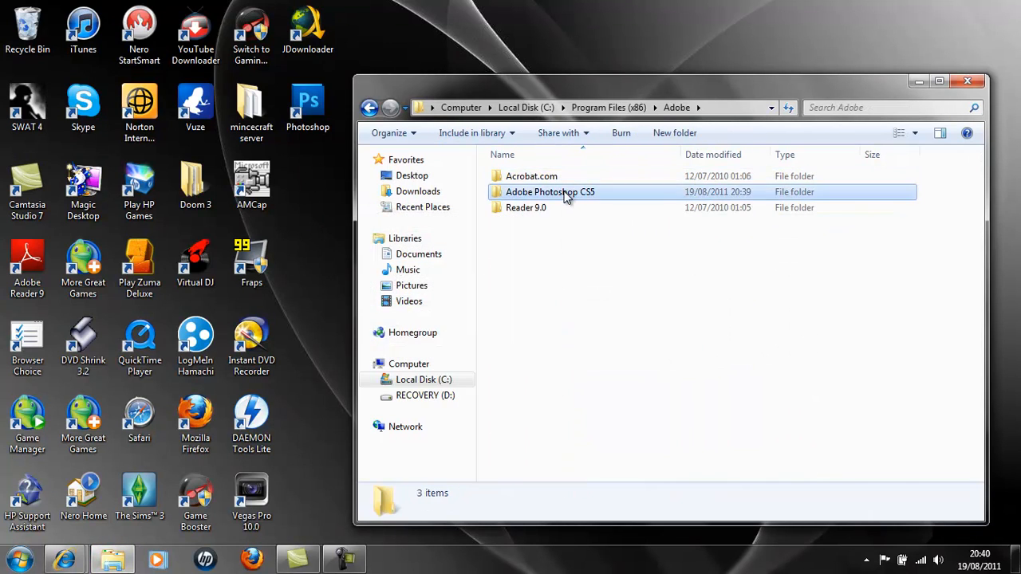
{"action": "double_click", "coordinate": [550, 192]}
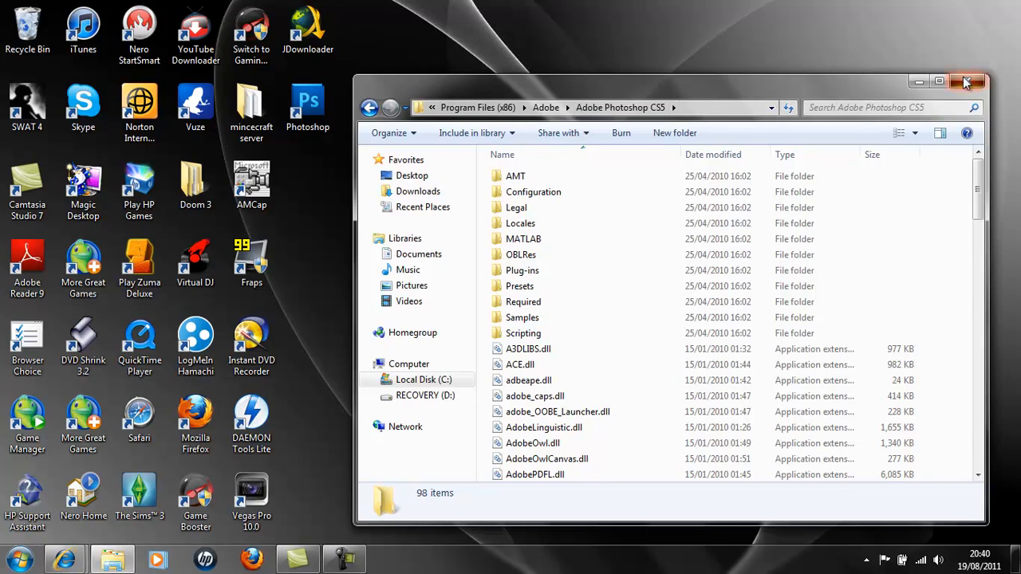
{"action": "left_click", "coordinate": [971, 75]}
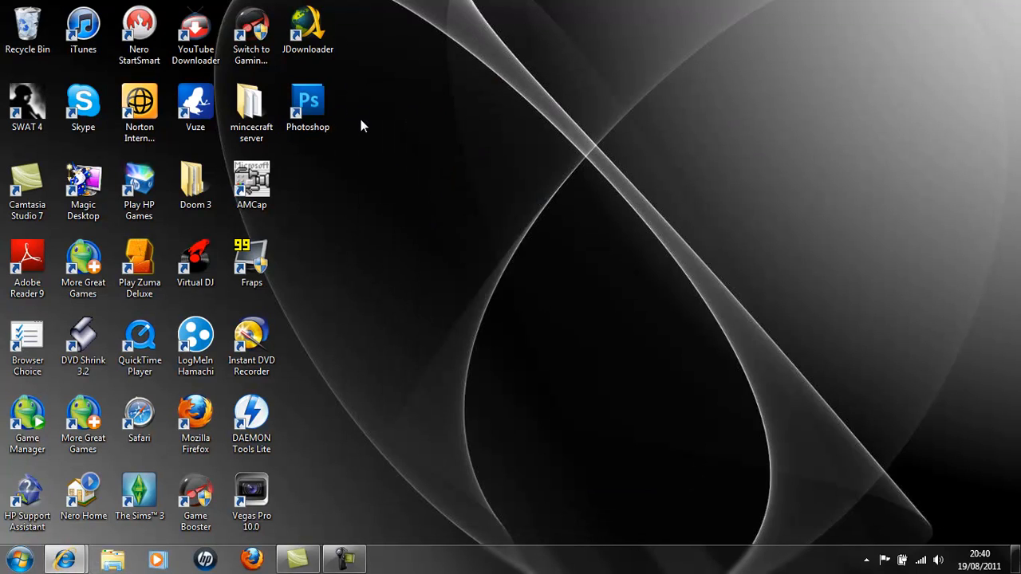